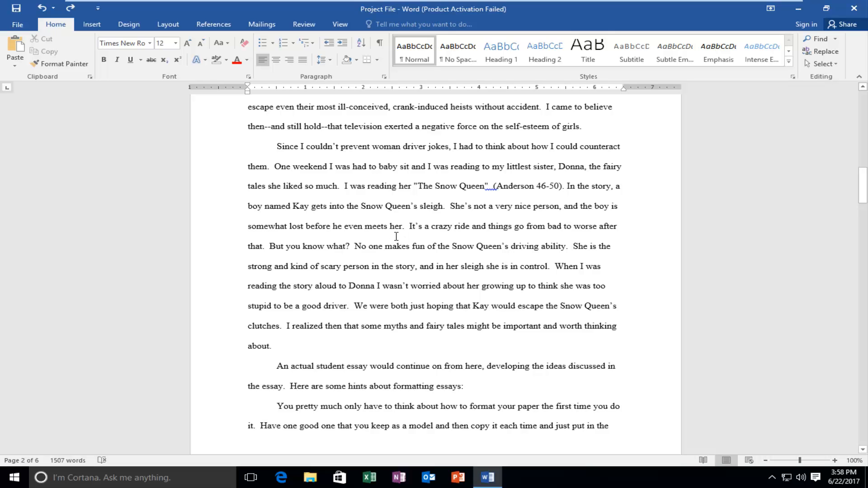
Step: Show the Design ribbon with the page background tools for the essay
scroll(down, 3)
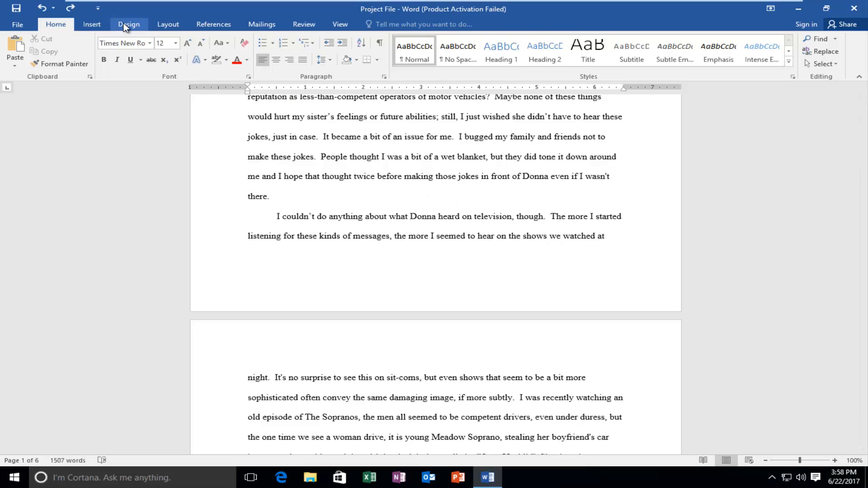
mouse_move(148, 29)
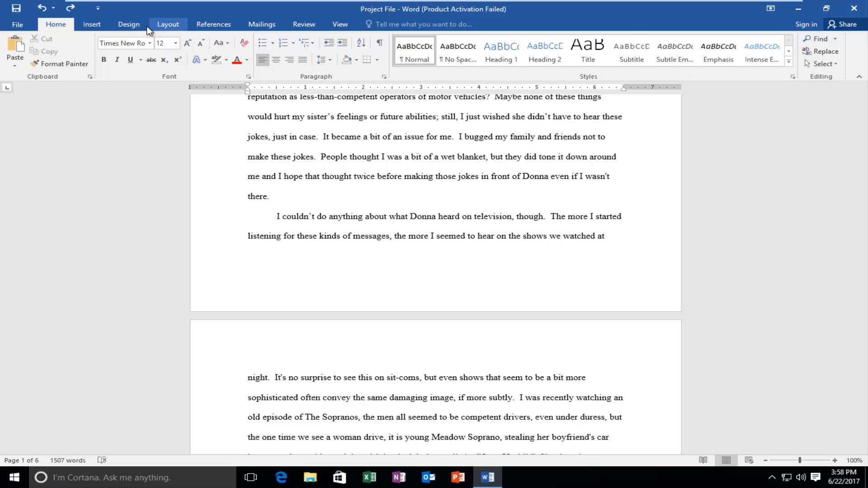
click(129, 23)
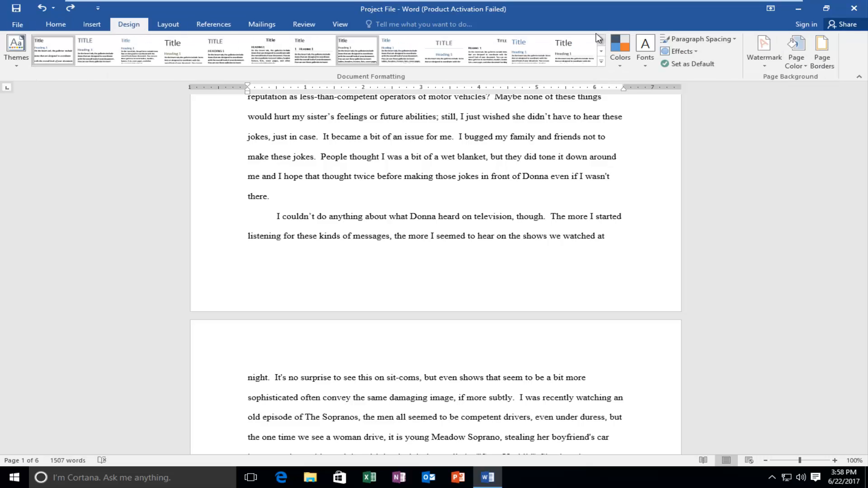
mouse_move(822, 49)
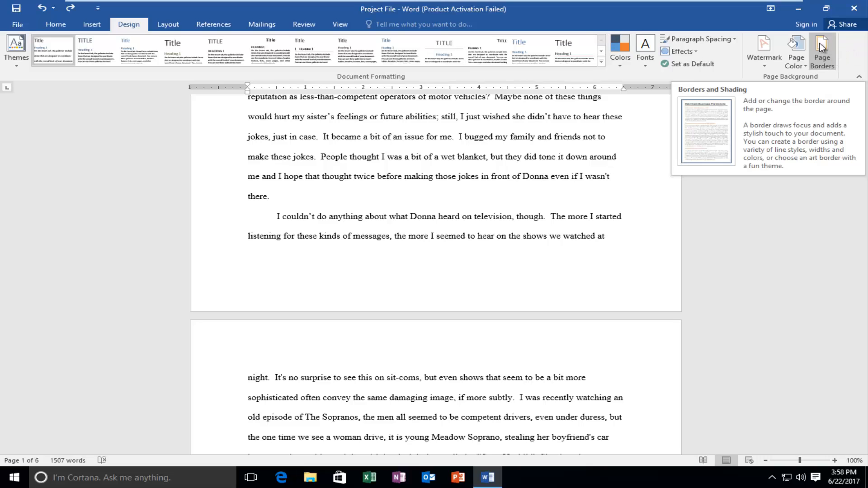
Step: Apply a Box page border using the stars Art entry to the whole document
click(822, 49)
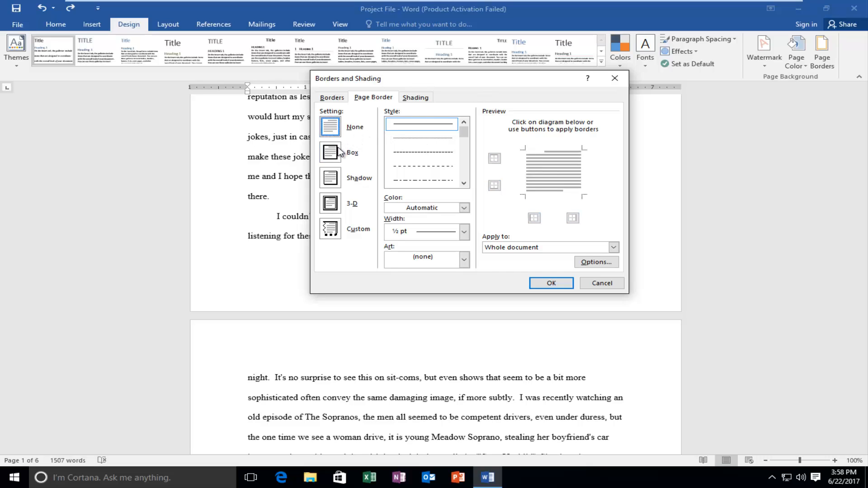
mouse_move(348, 151)
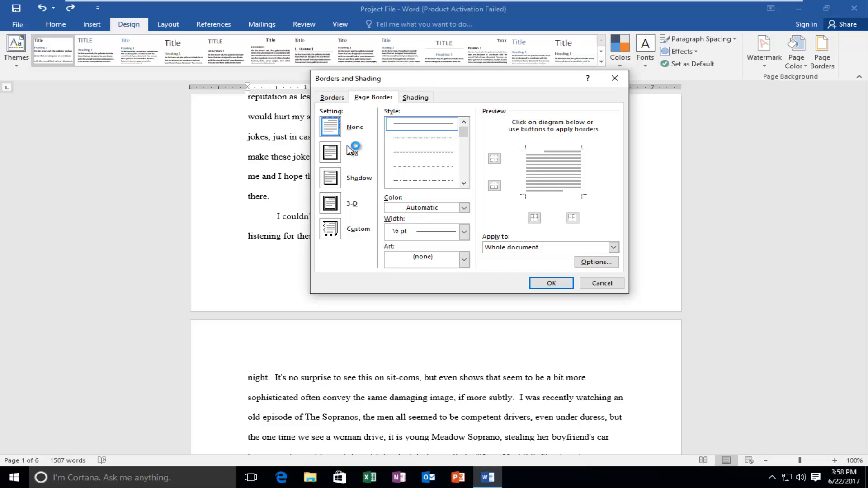
click(330, 151)
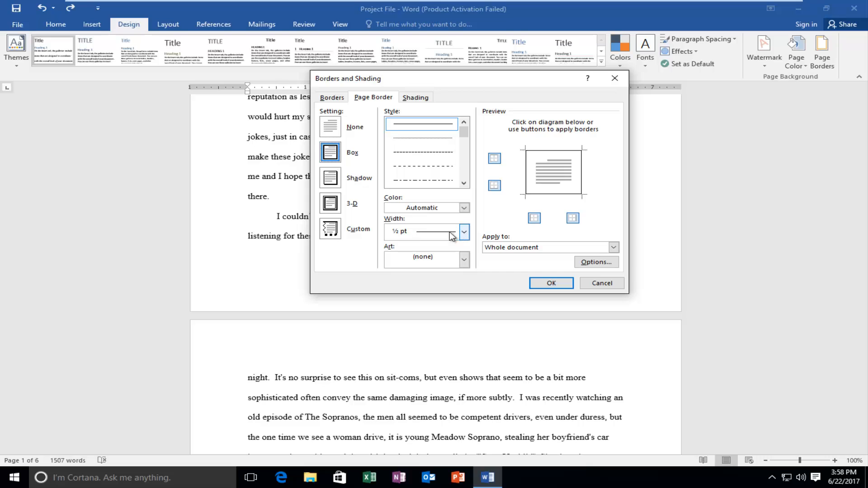
click(463, 231)
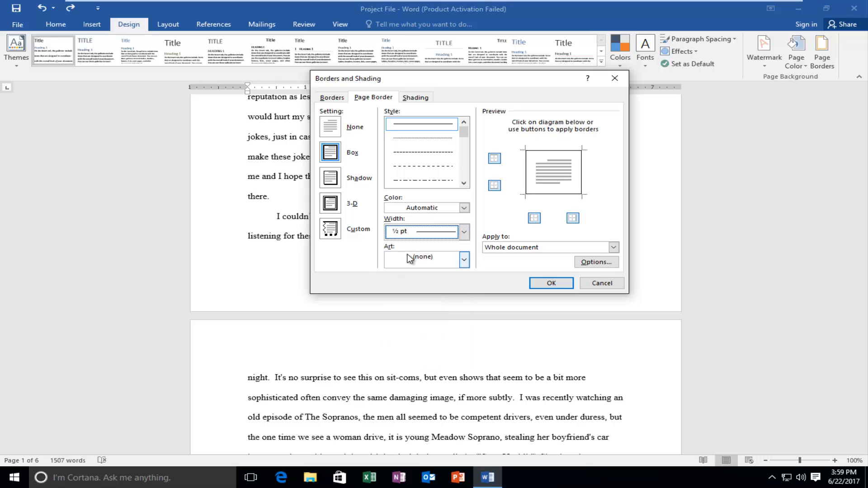
mouse_move(431, 257)
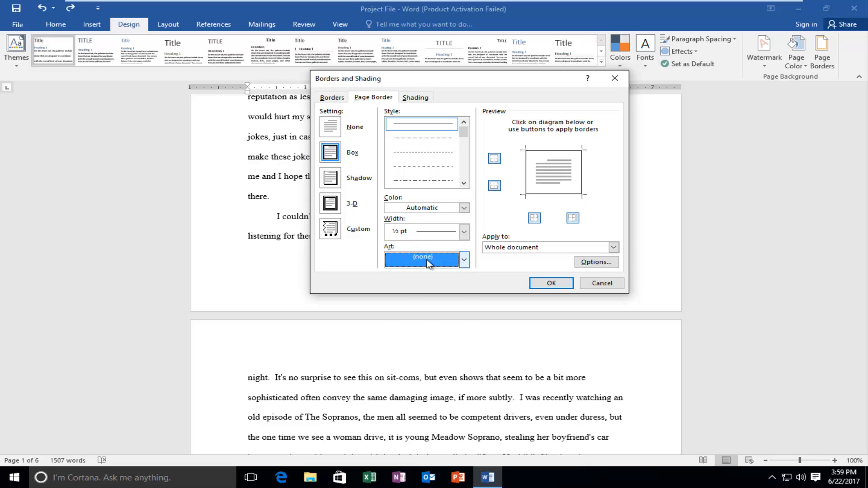
click(463, 259)
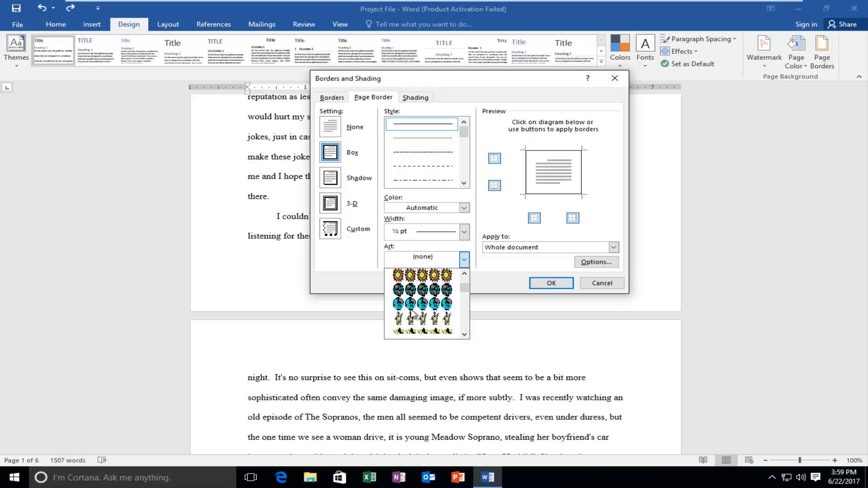
click(420, 305)
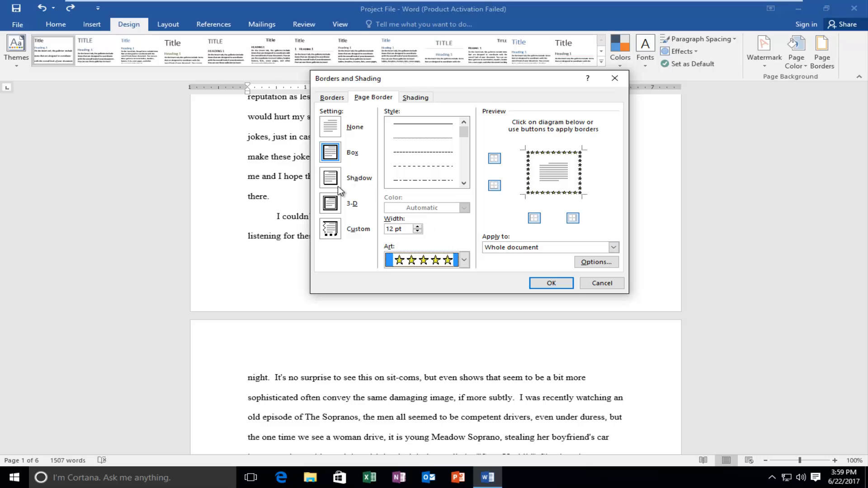
click(550, 283)
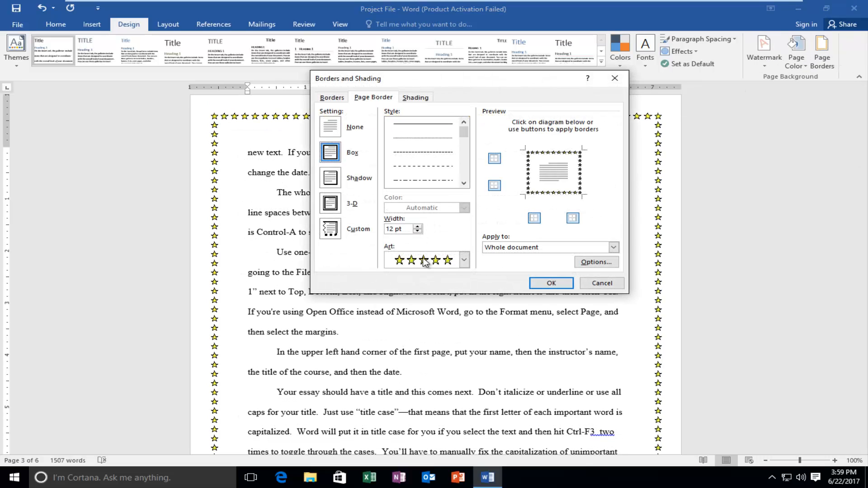
Step: Change the page border to a plain ½ pt line box with Art set to none
click(329, 127)
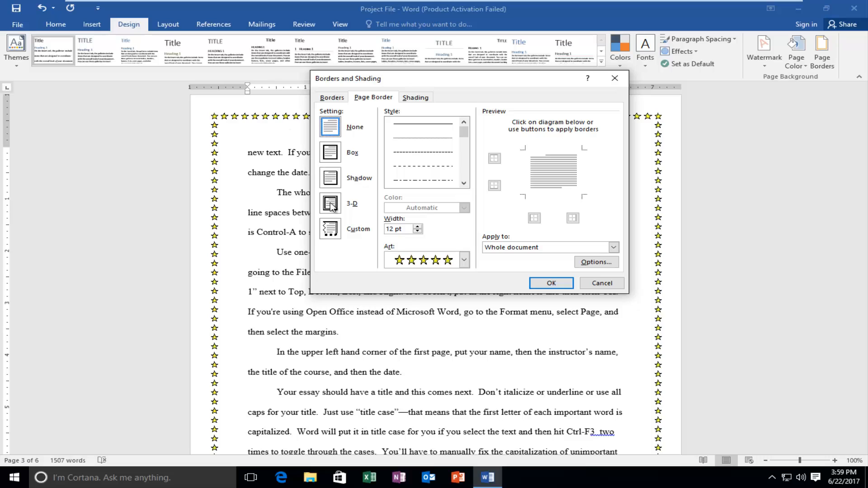
click(330, 204)
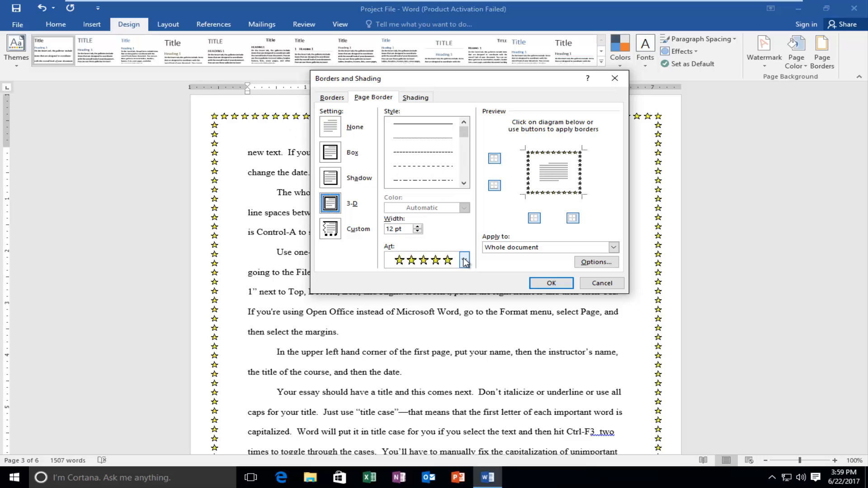
click(464, 259)
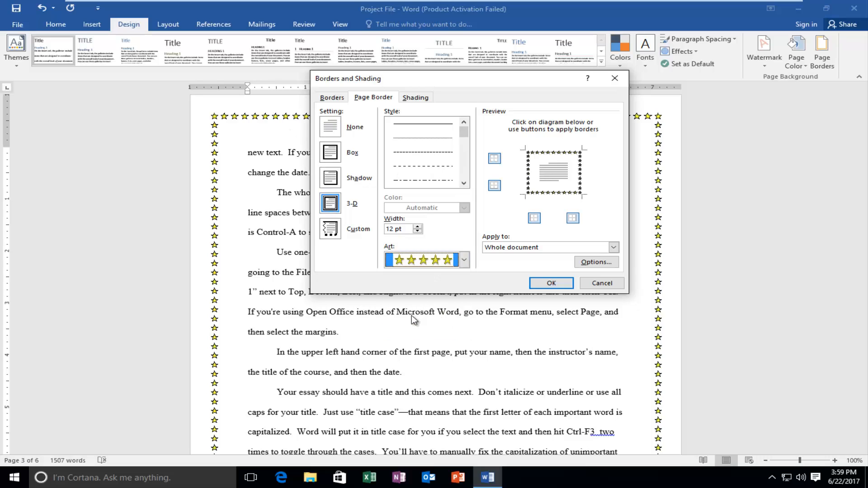
click(550, 283)
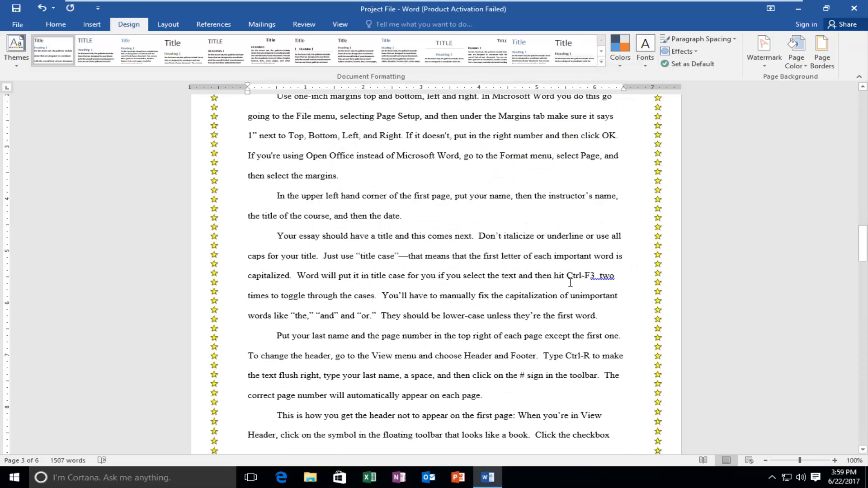
scroll(down, 3)
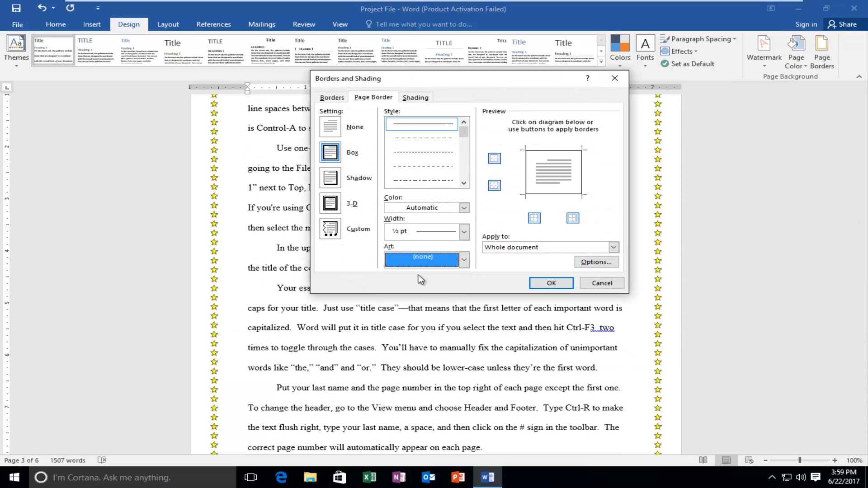
click(330, 204)
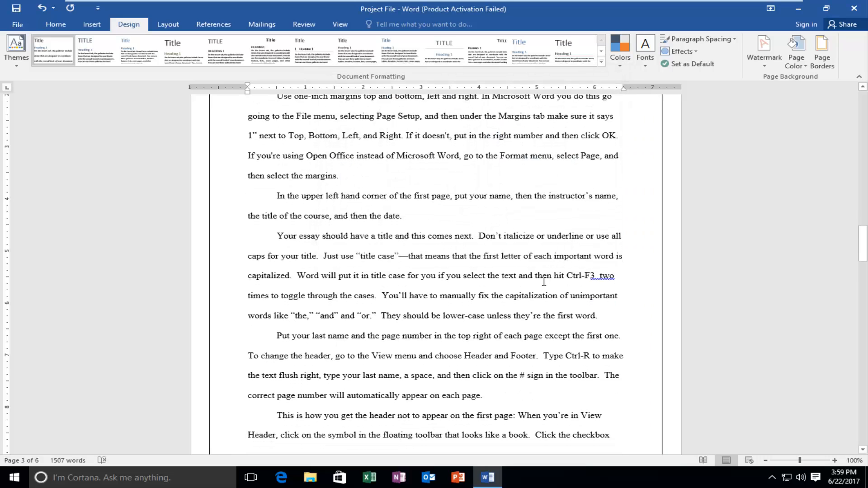
scroll(down, 3)
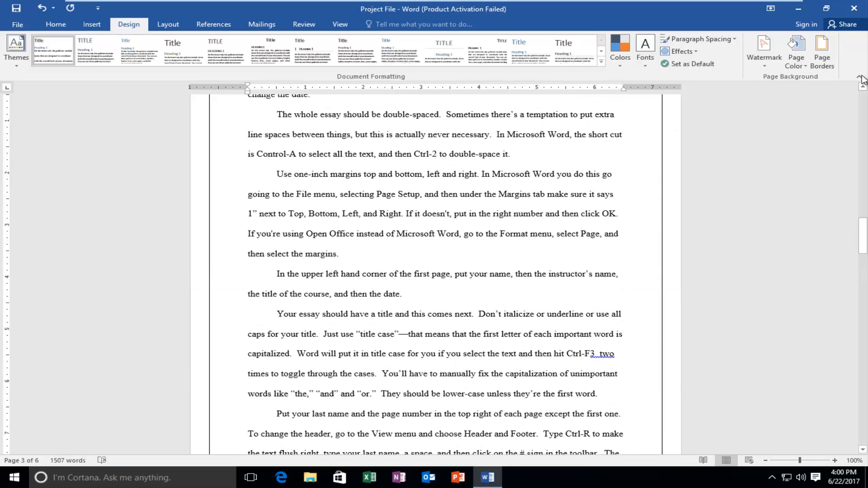
click(822, 50)
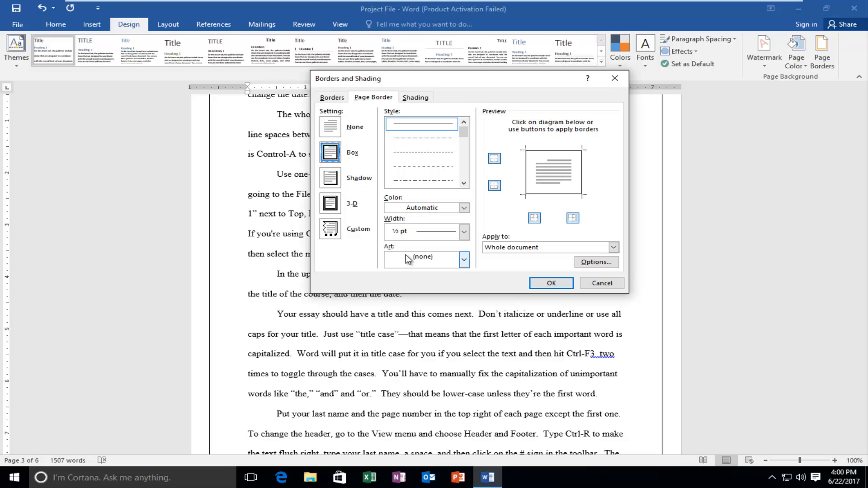
click(331, 178)
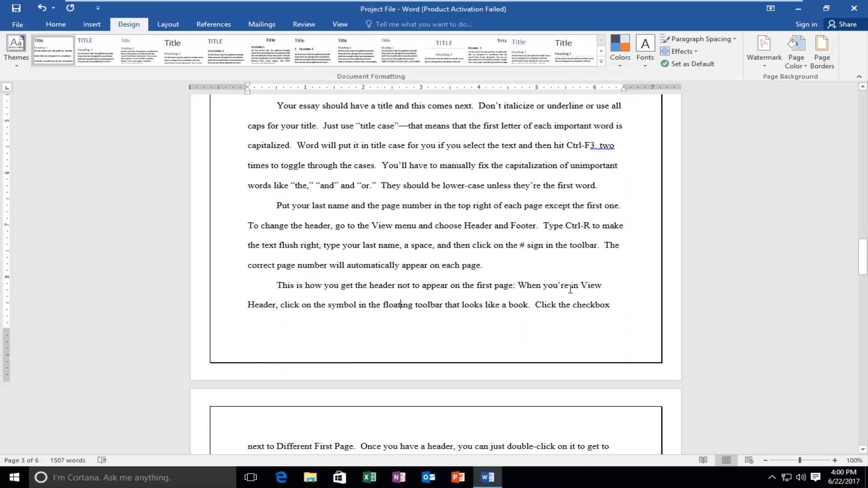
mouse_move(214, 369)
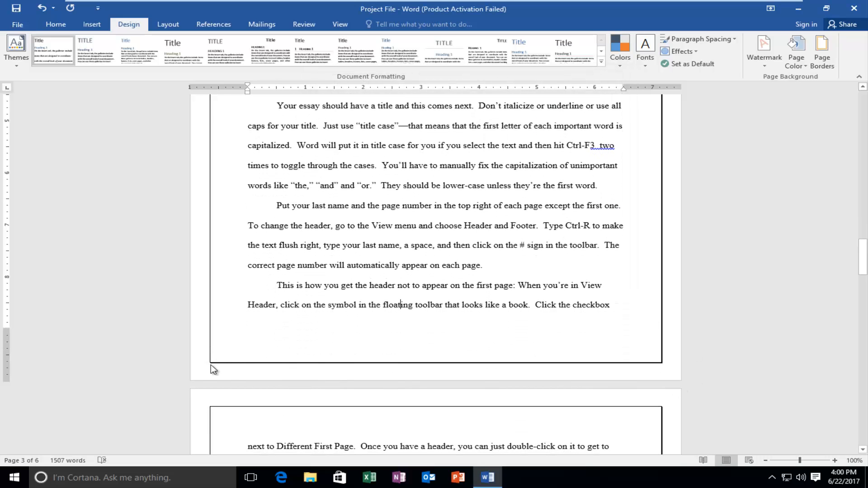
mouse_move(218, 369)
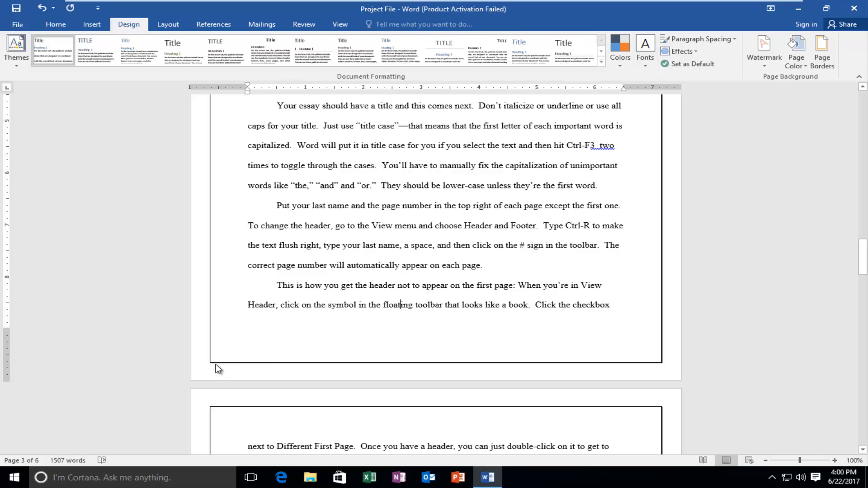
mouse_move(293, 378)
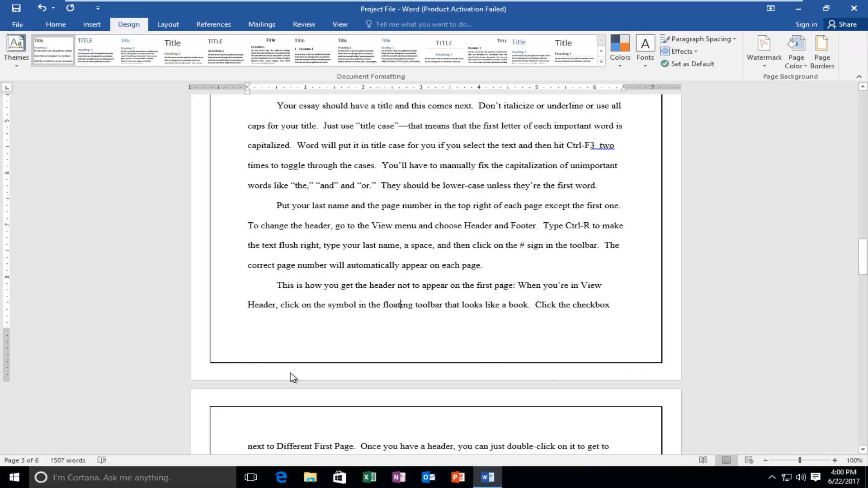
scroll(down, 3)
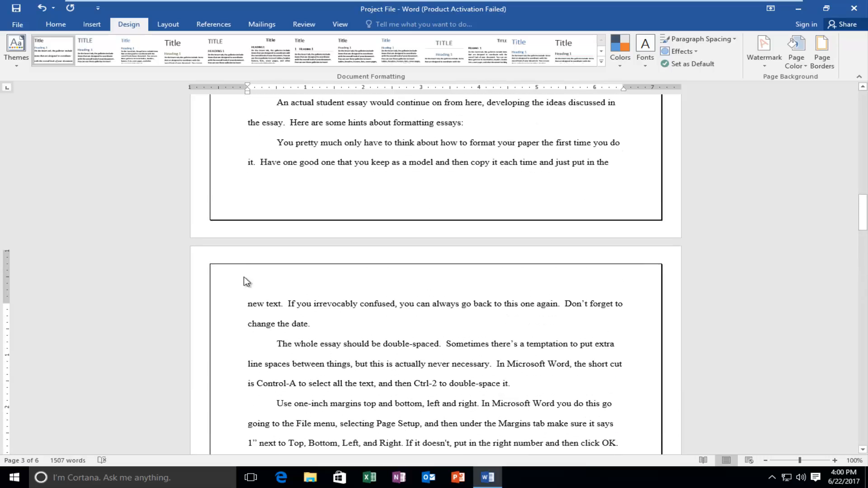
scroll(down, 3)
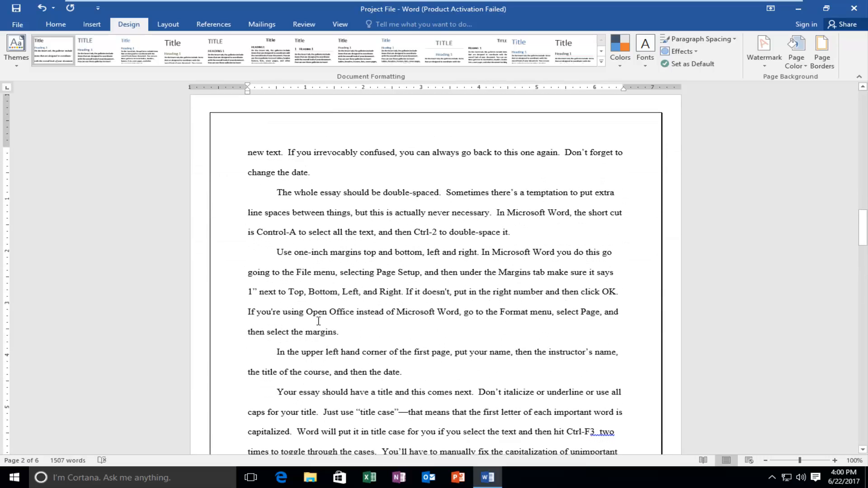
scroll(down, 3)
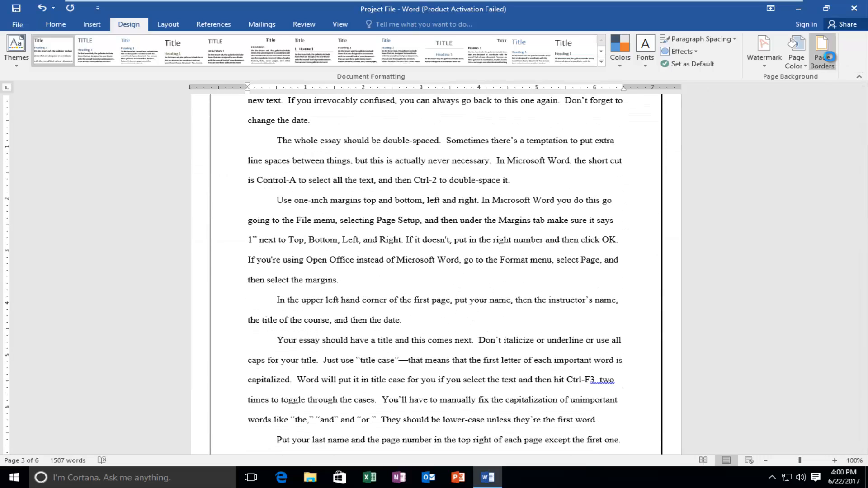
Step: Apply a Shadow page border drawn with a wavy line style
click(822, 49)
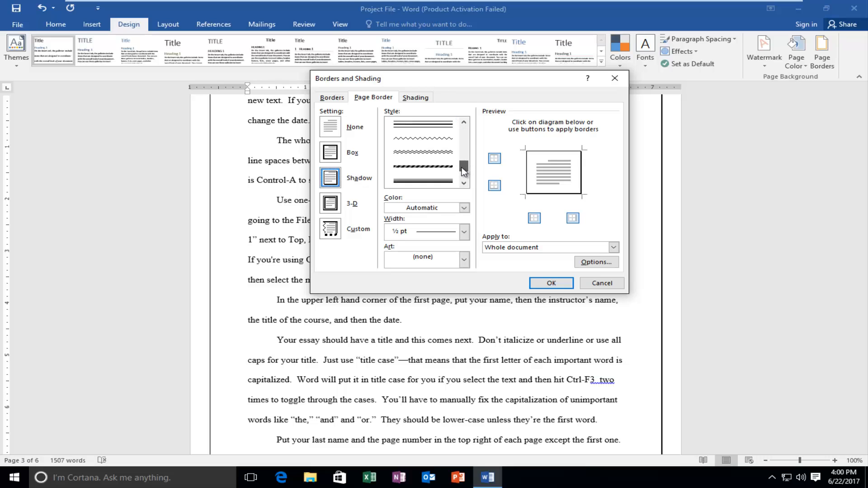
scroll(down, 3)
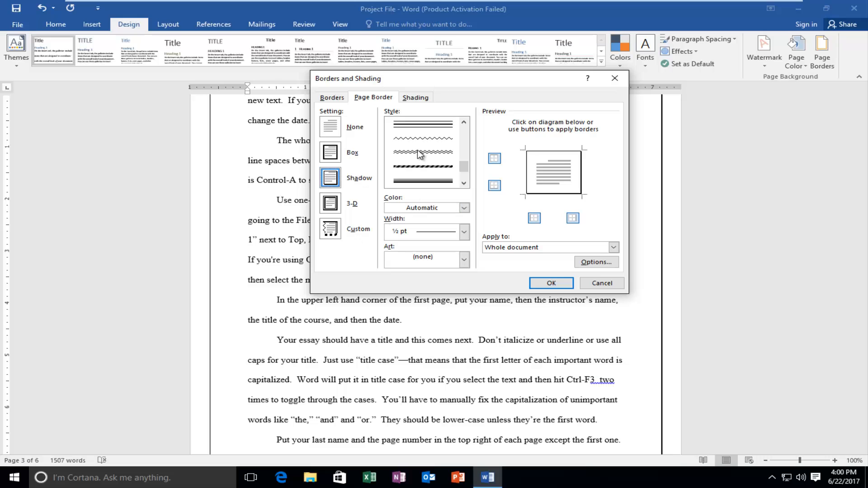
click(423, 181)
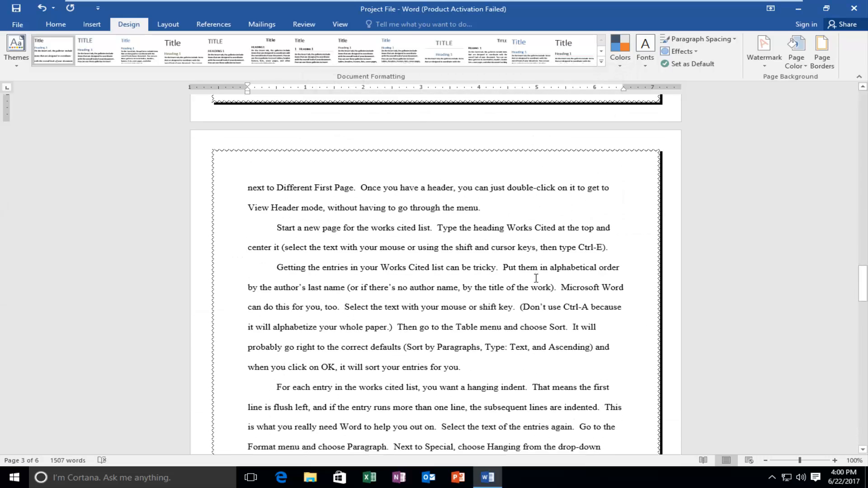
scroll(down, 3)
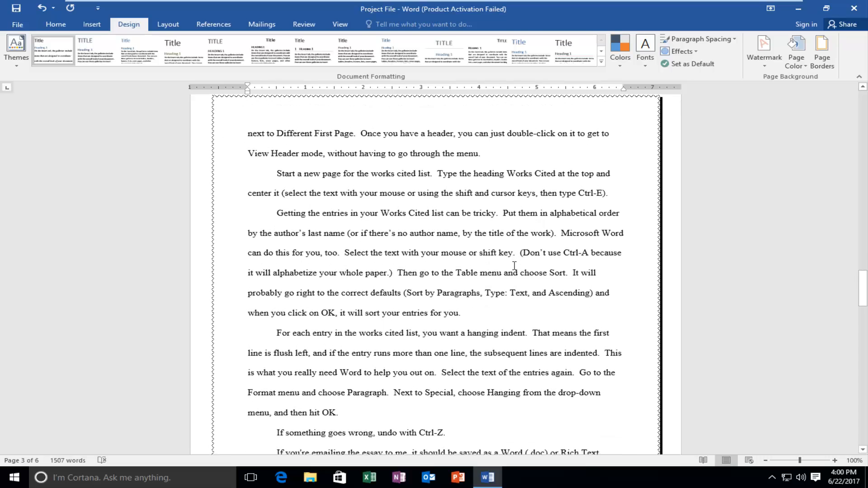